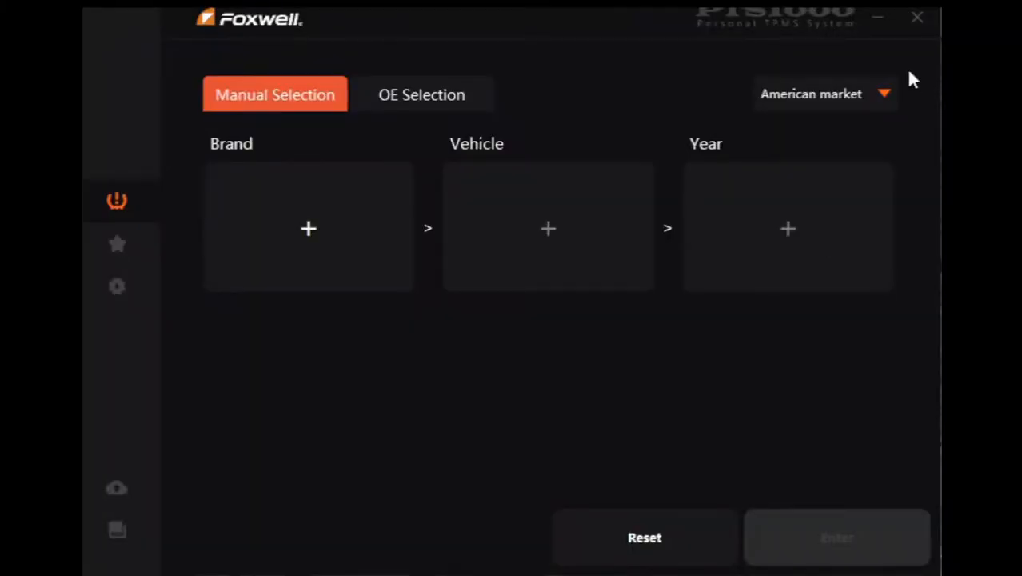
# Choose the European market and pick Ford as the brand
pyautogui.click(823, 93)
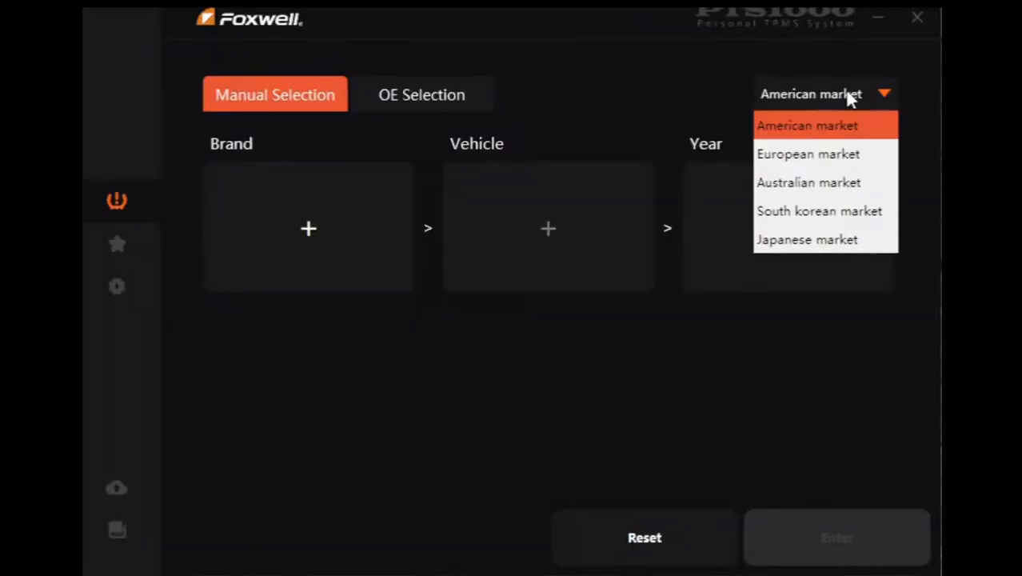
pyautogui.click(807, 153)
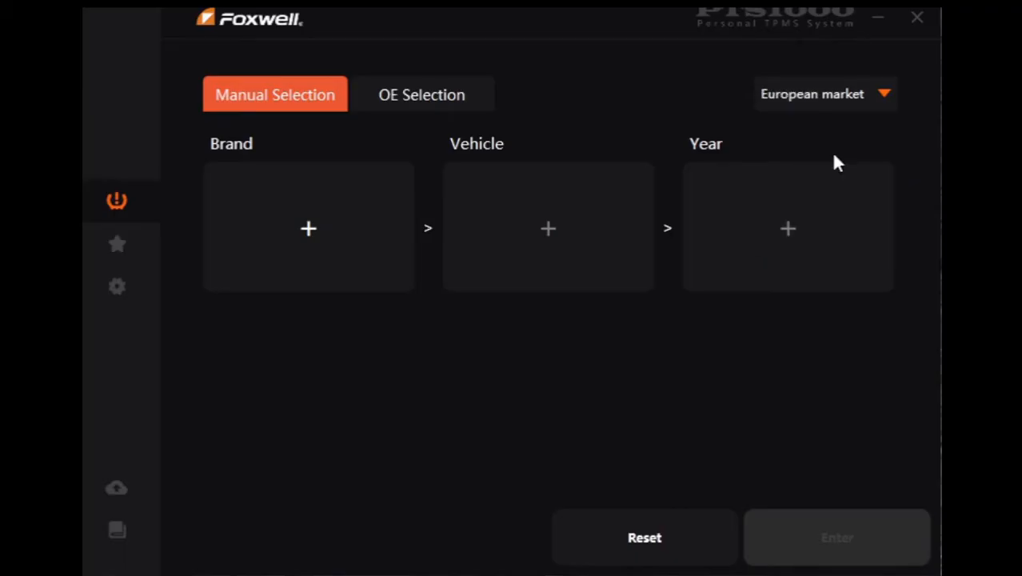
pyautogui.click(307, 227)
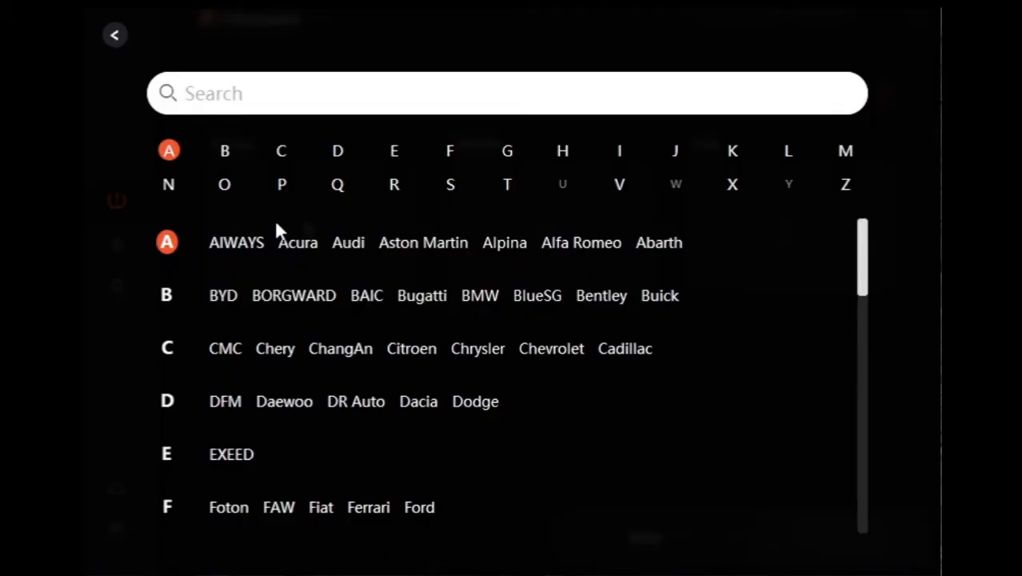
pyautogui.moveTo(366, 295)
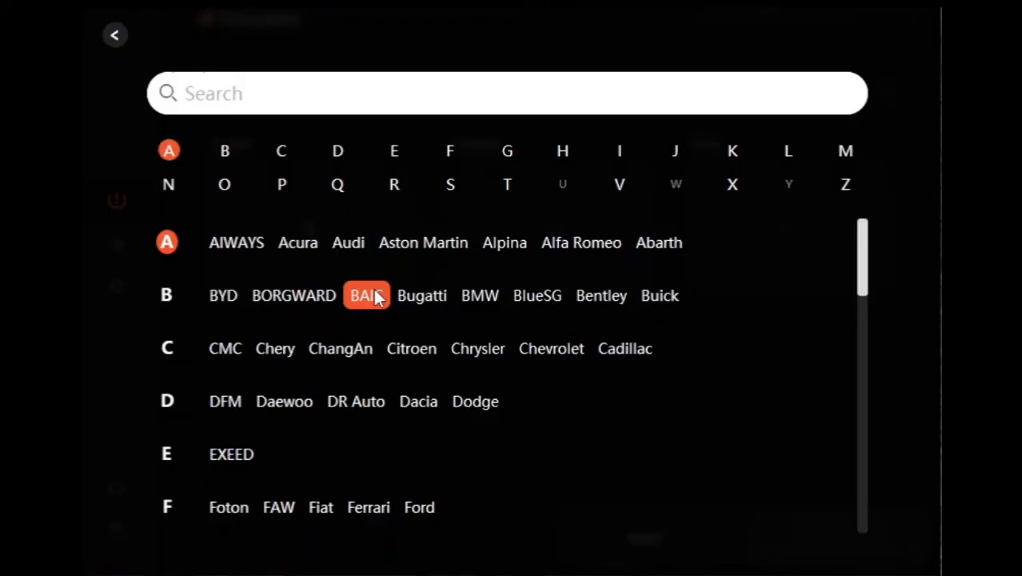
pyautogui.moveTo(368, 507)
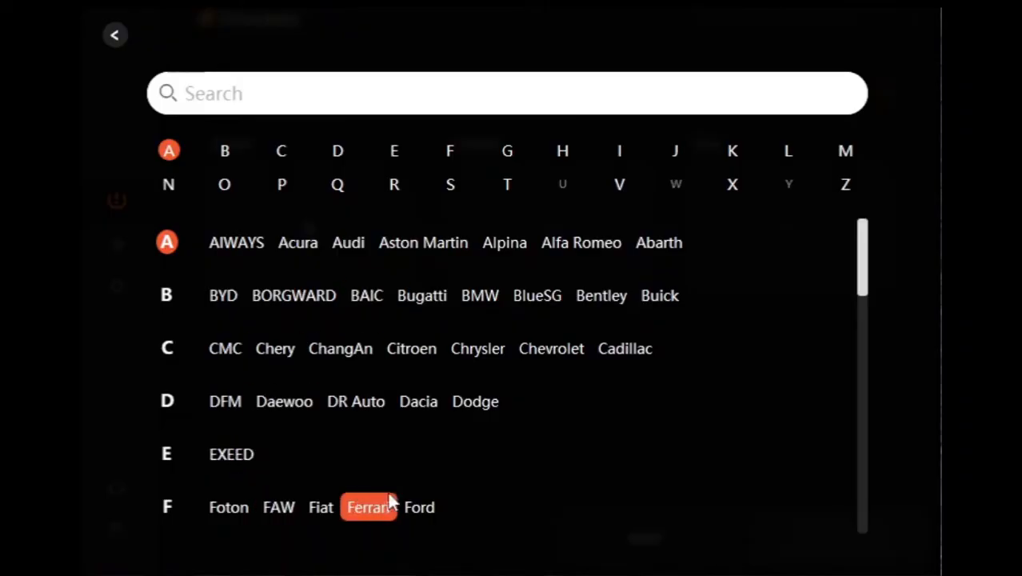
pyautogui.click(420, 507)
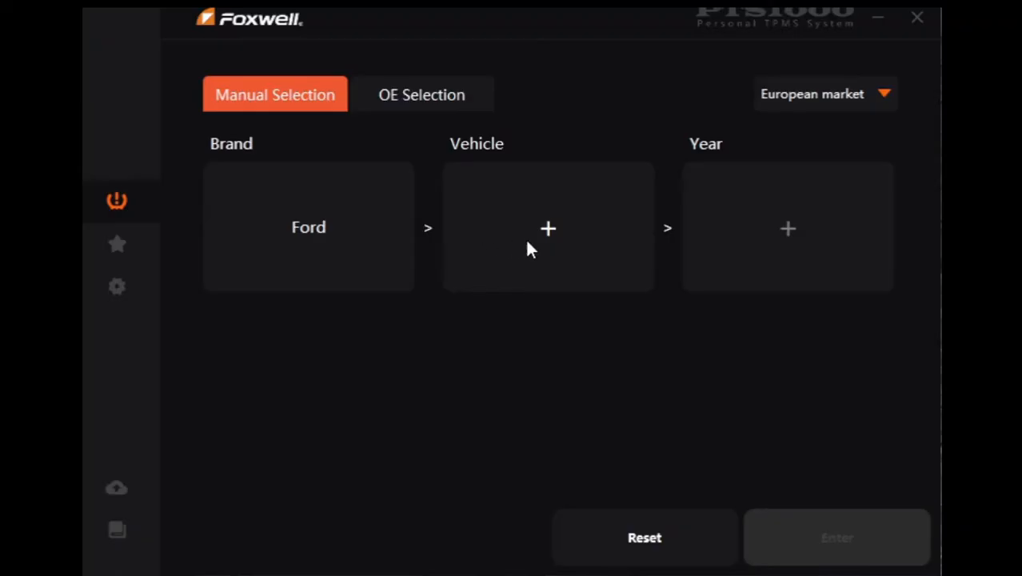
# Select B-MAX as the vehicle and 2012.05~2019.12 (433MHz) as the year range
pyautogui.click(547, 230)
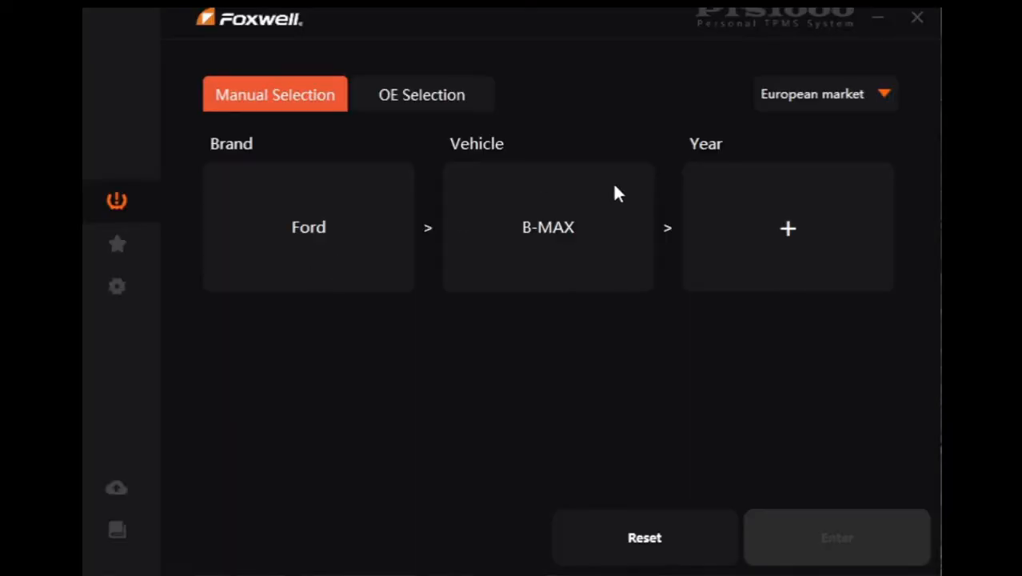
pyautogui.click(787, 227)
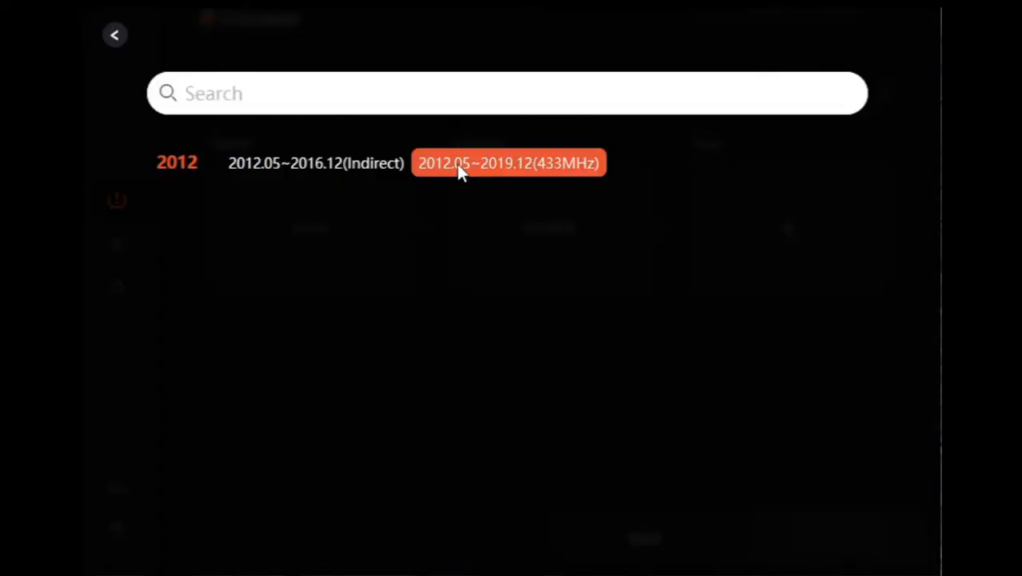
pyautogui.click(508, 163)
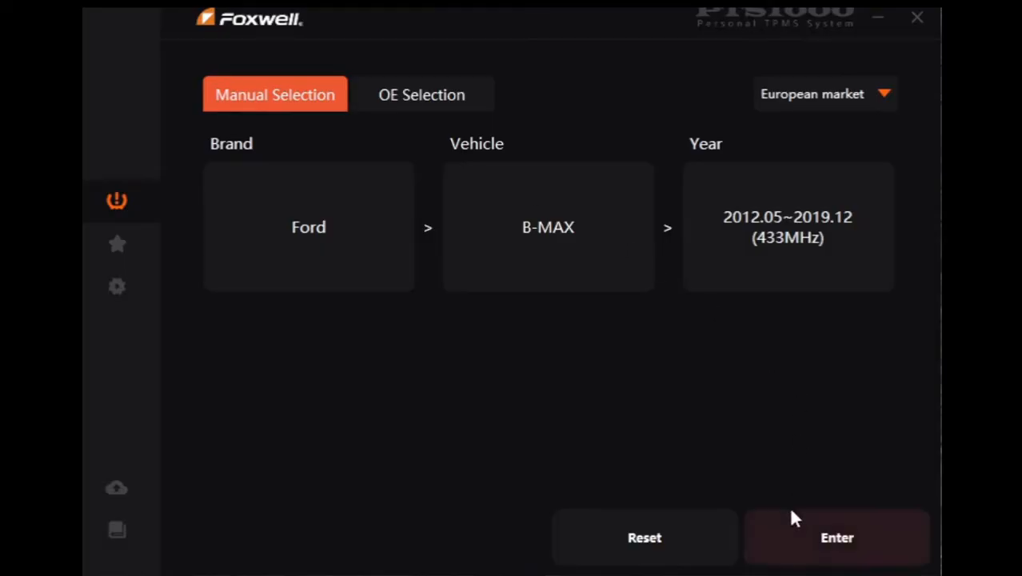
# Confirm the vehicle and page through the activation guide's sensor order, tire position and valve steps
pyautogui.click(836, 537)
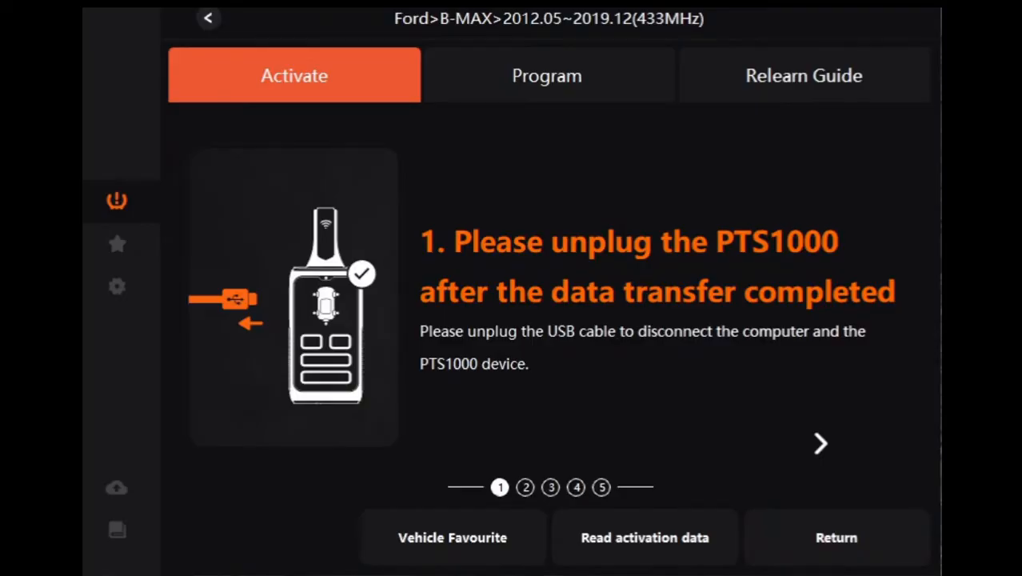
pyautogui.click(818, 443)
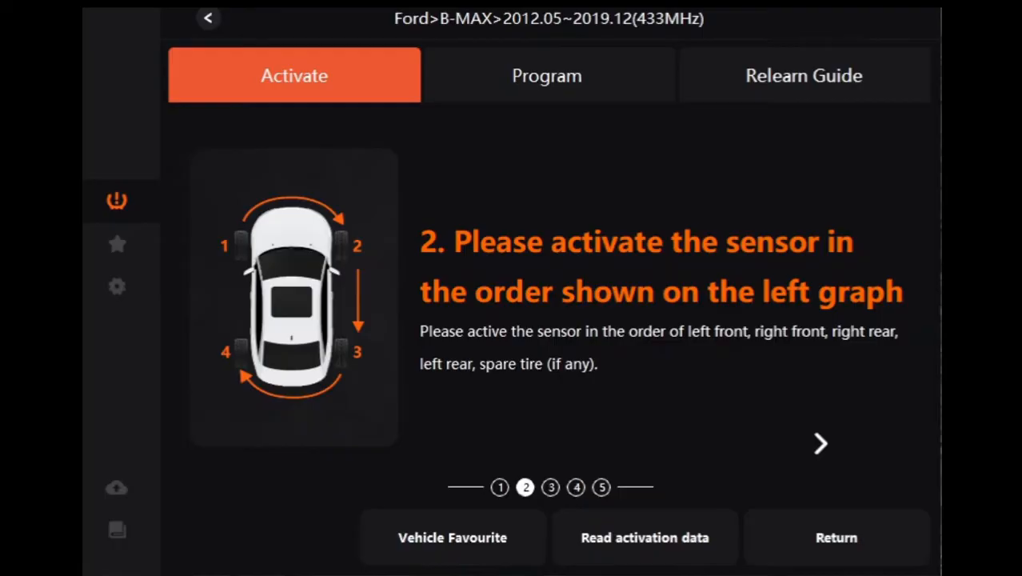
pyautogui.click(819, 443)
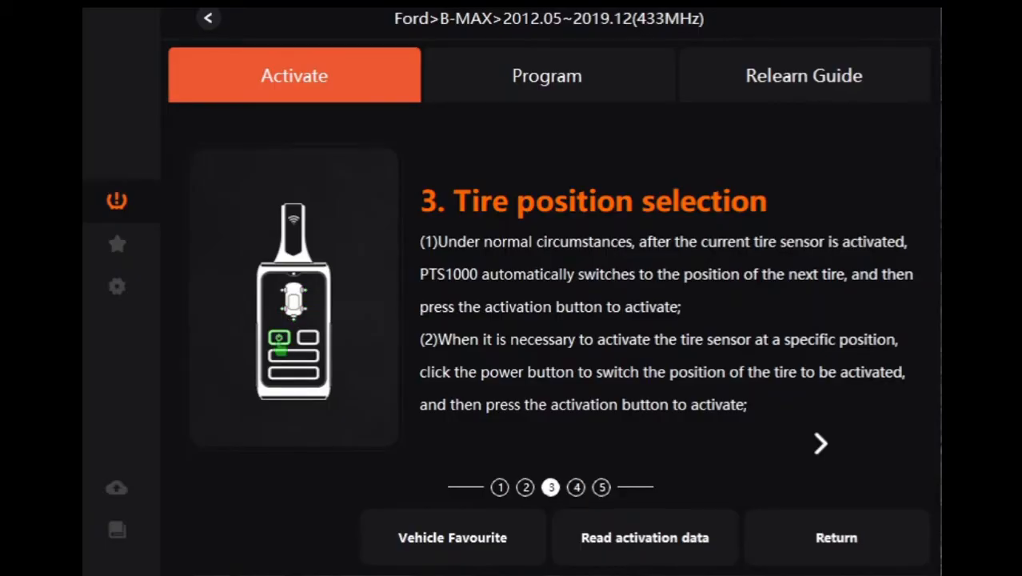
pyautogui.click(819, 441)
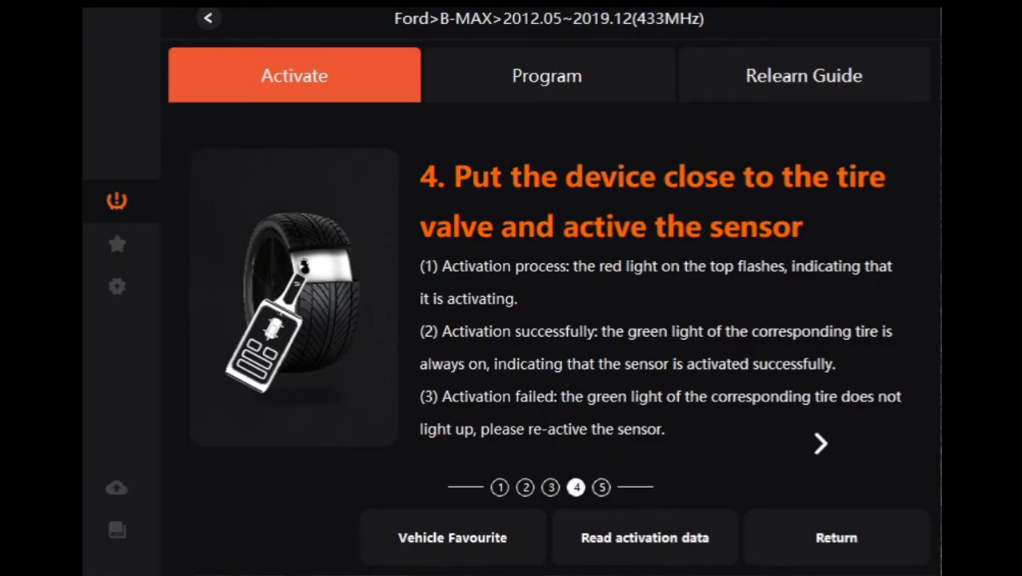
pyautogui.click(818, 443)
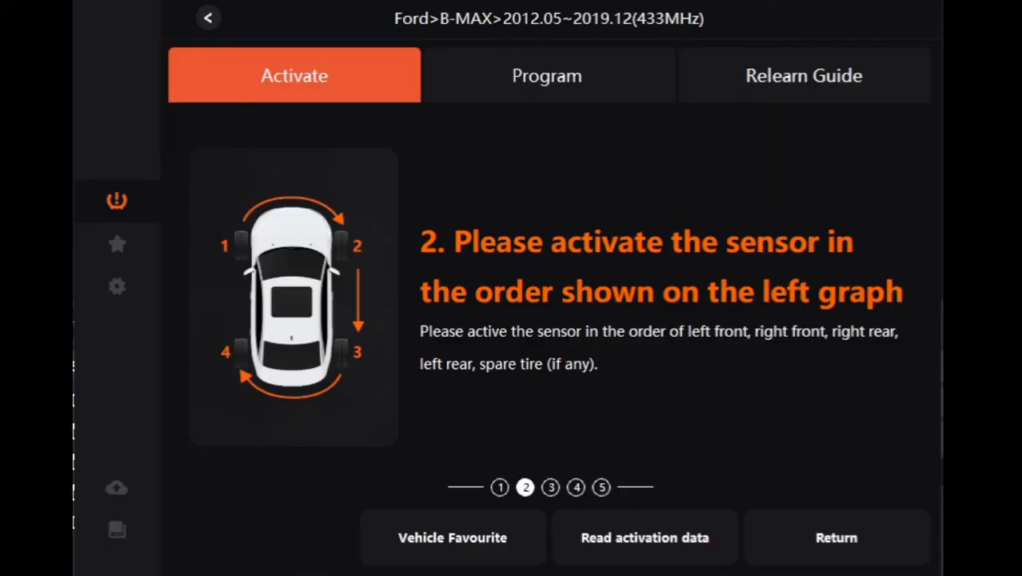
# Load the activation data showing three sensors' IDs, 211/192/232 kPa, 9–11°C and OK batteries
pyautogui.click(645, 538)
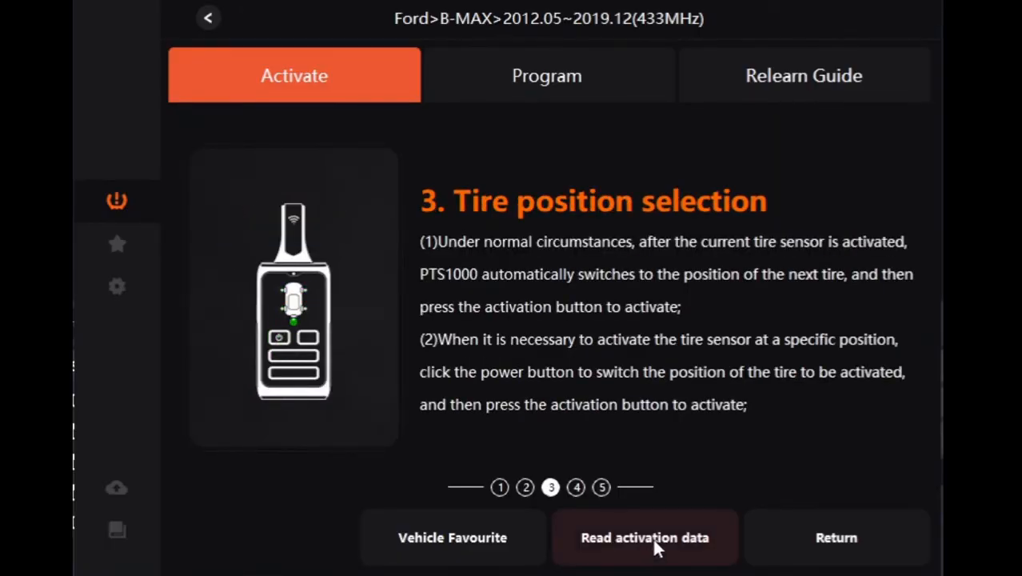
pyautogui.click(646, 537)
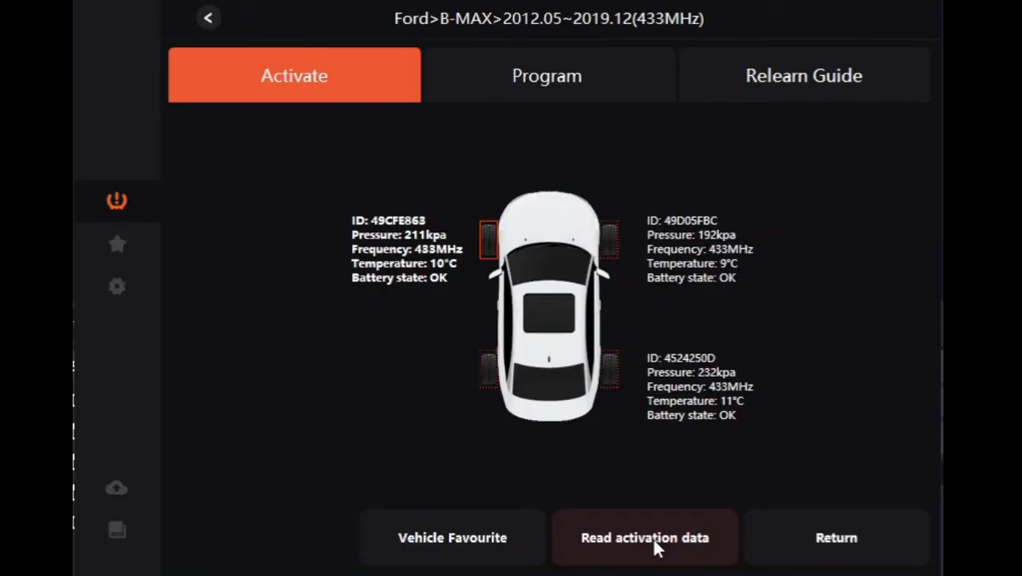
pyautogui.moveTo(854, 544)
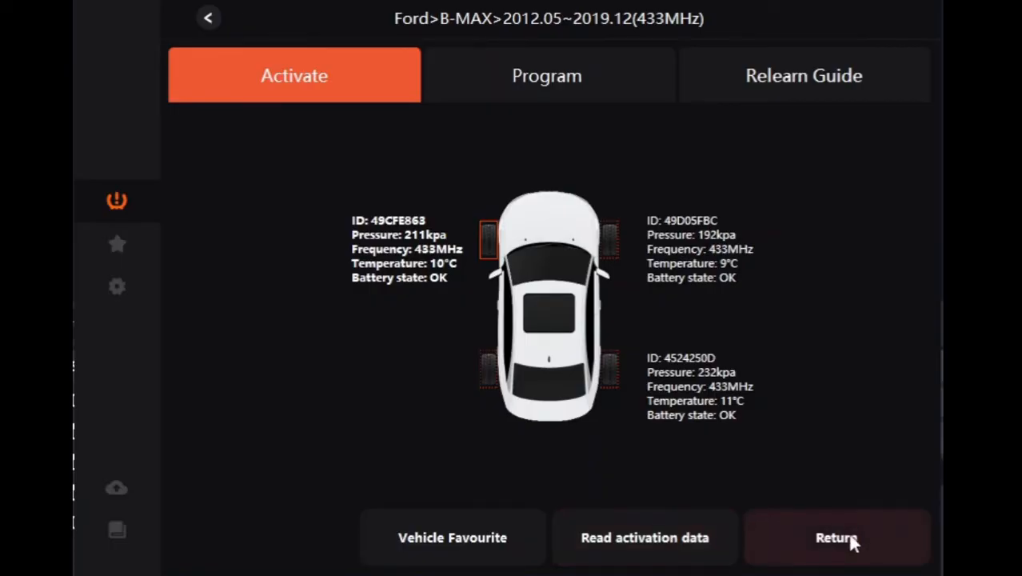